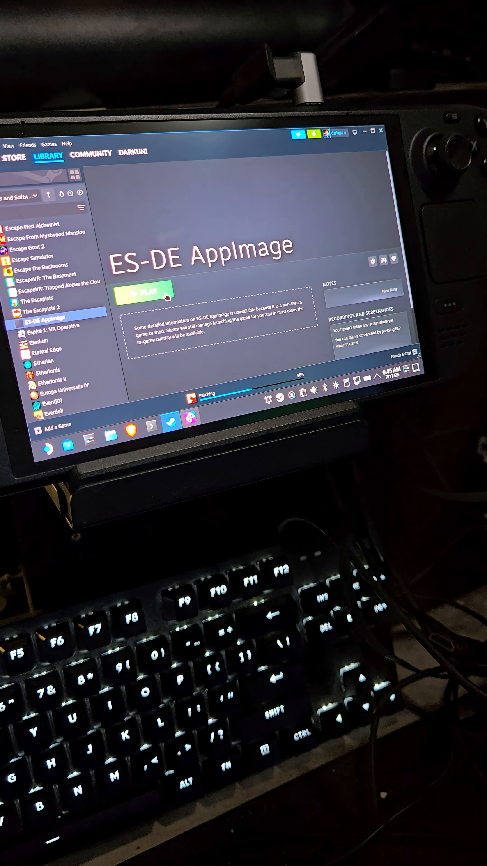
Step: Launch the ES-DE AppImage shortcut from the Steam library with the Play button
left_click(147, 291)
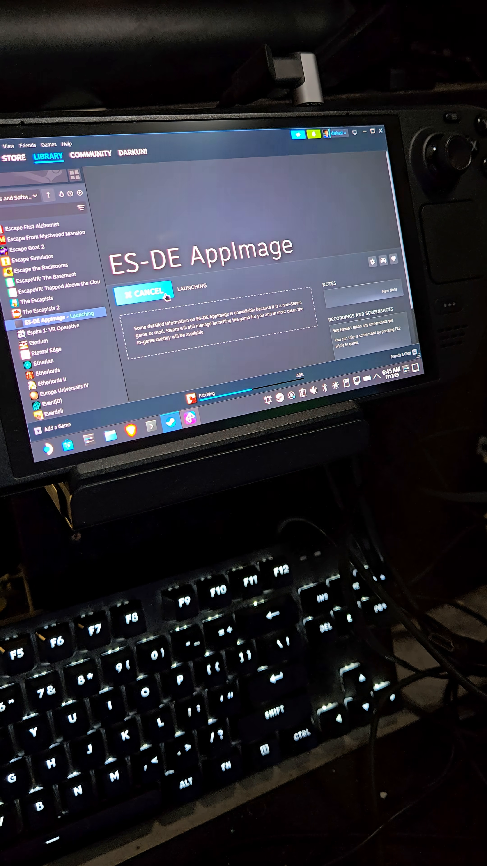